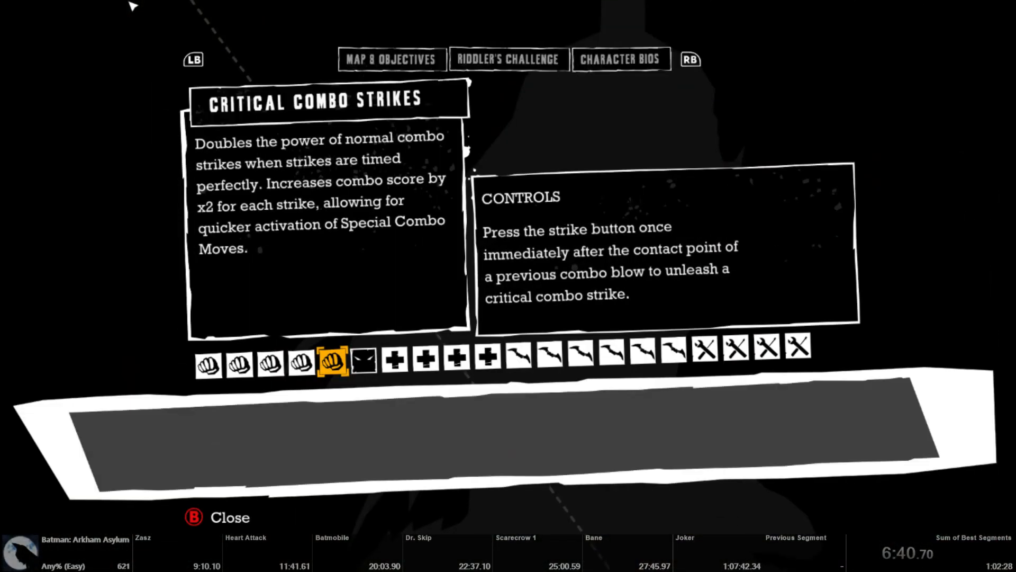
# Highlight the Critical Combo Strikes upgrade before leaving the upgrades screen.
pyautogui.click(391, 58)
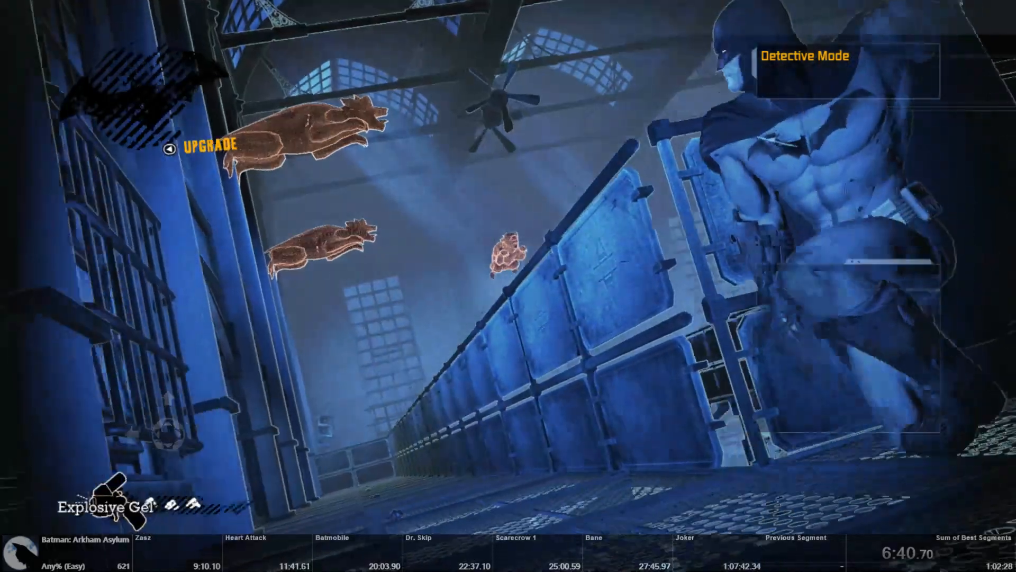
pyautogui.moveTo(508, 285)
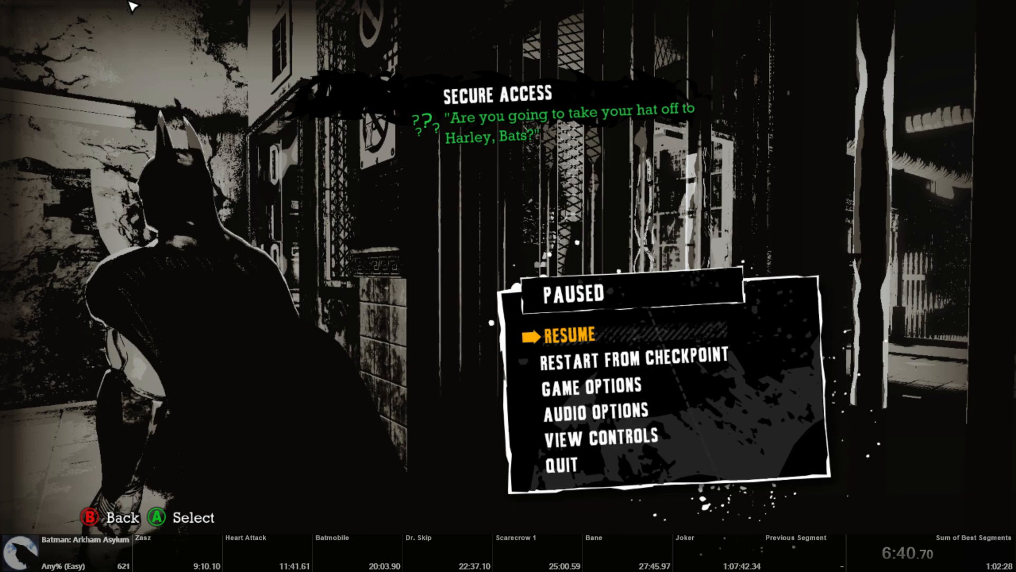
# Resume the paused game at the Secure Access gate.
pyautogui.click(574, 334)
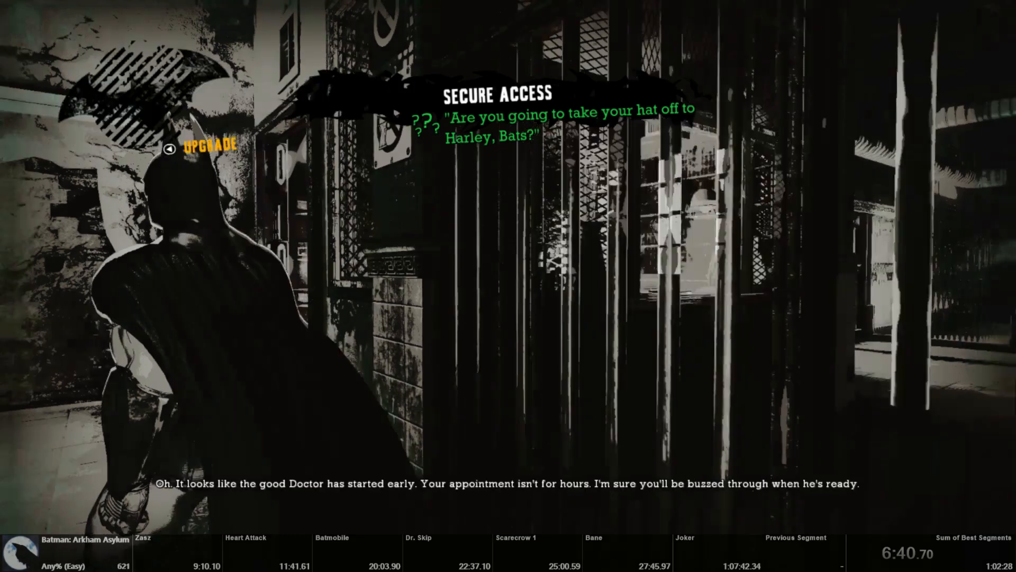